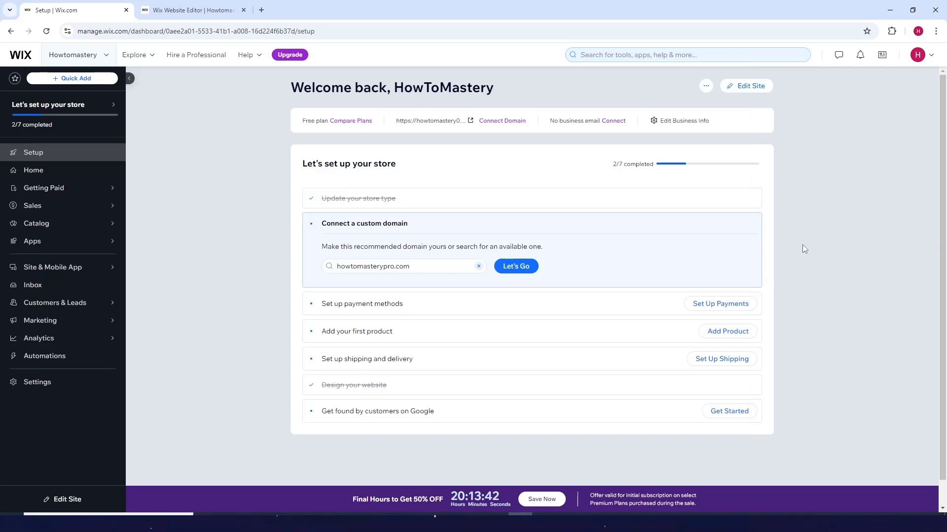
mouse_move(206, 166)
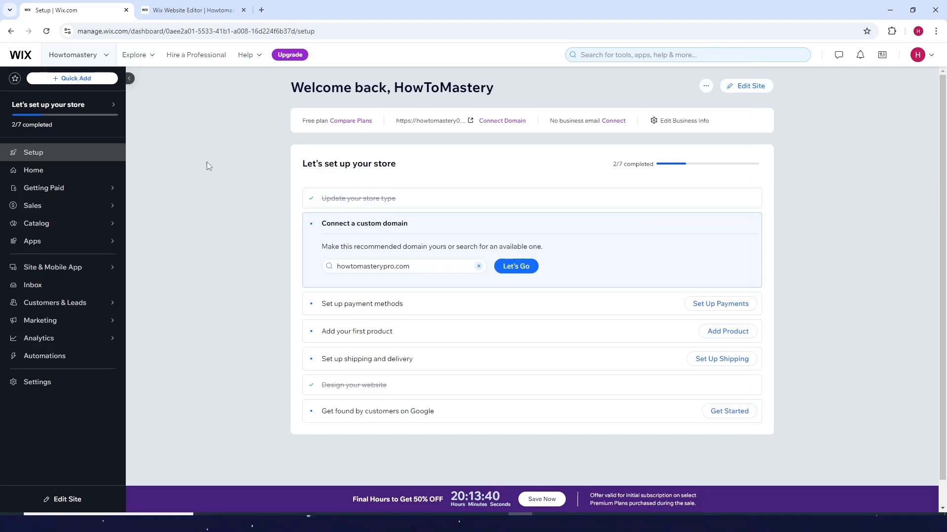
mouse_move(747, 86)
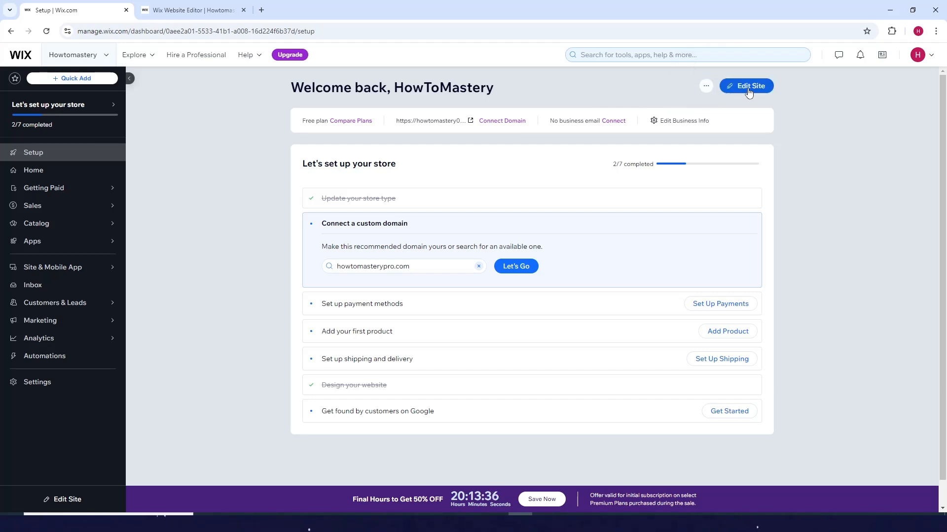
Open the site in the Wix Editor and show the Pages & Menu panel
click(746, 86)
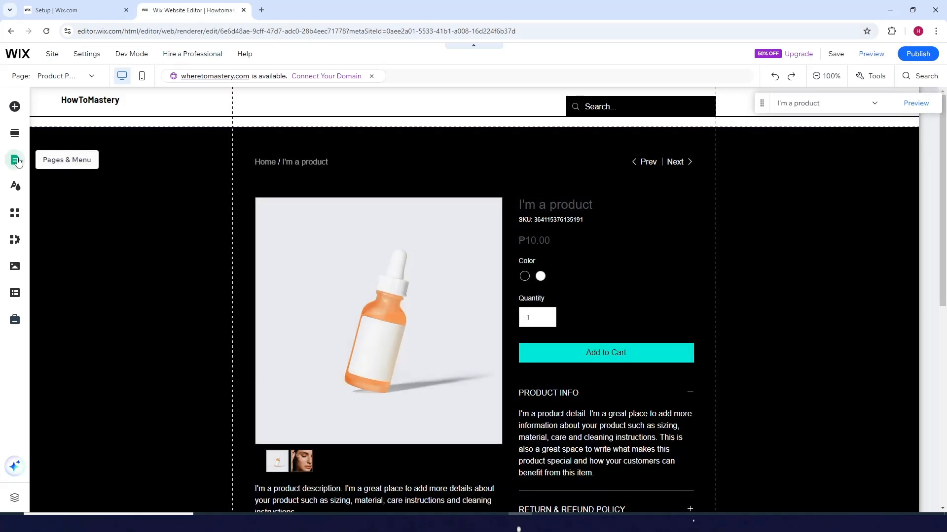
click(15, 160)
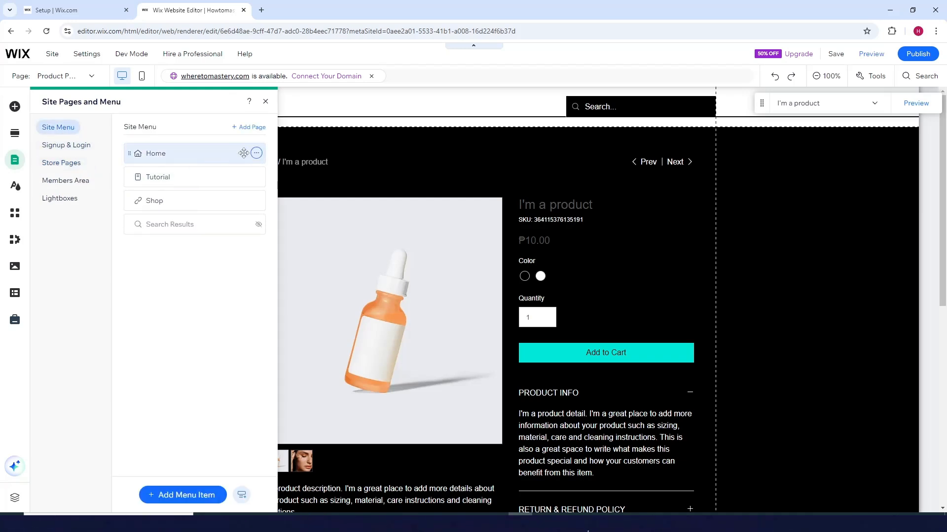
mouse_move(232, 145)
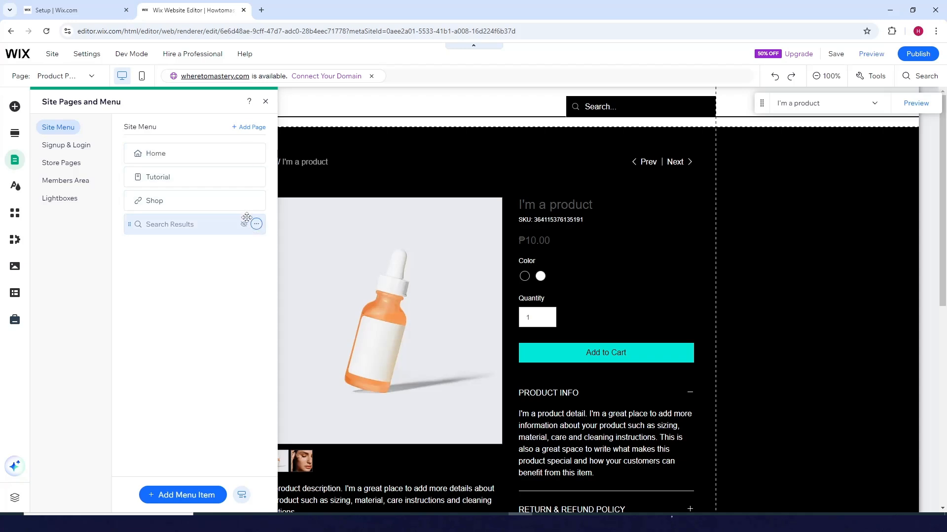
mouse_move(208, 224)
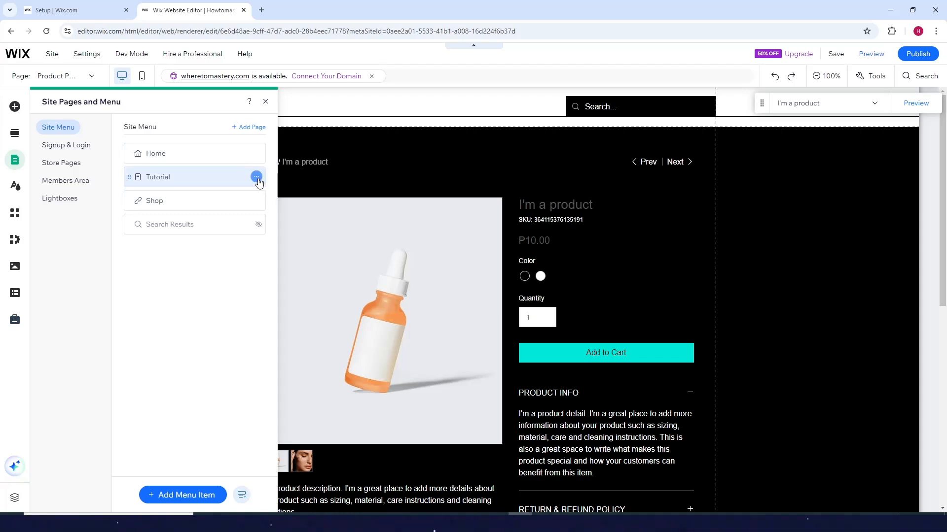
Choose Delete from the Tutorial page's options menu to prompt the deletion confirmation
click(256, 177)
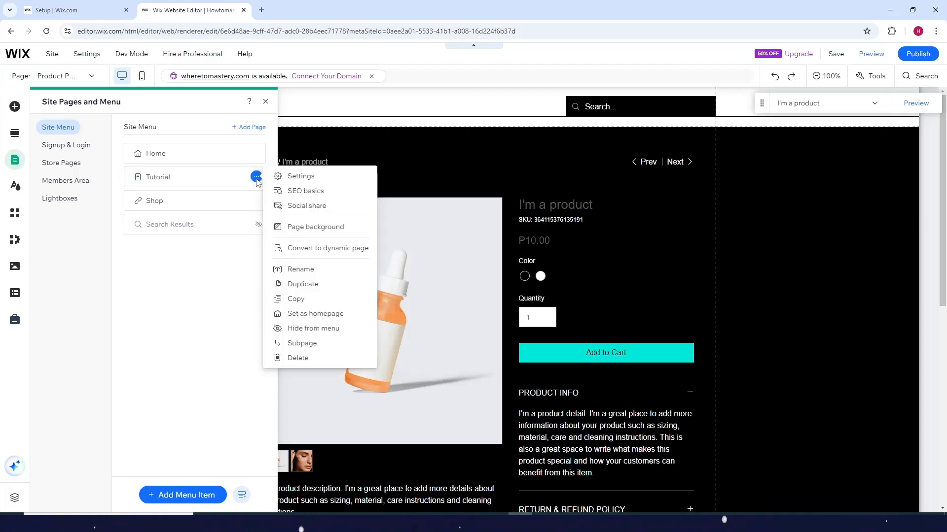
mouse_move(302, 343)
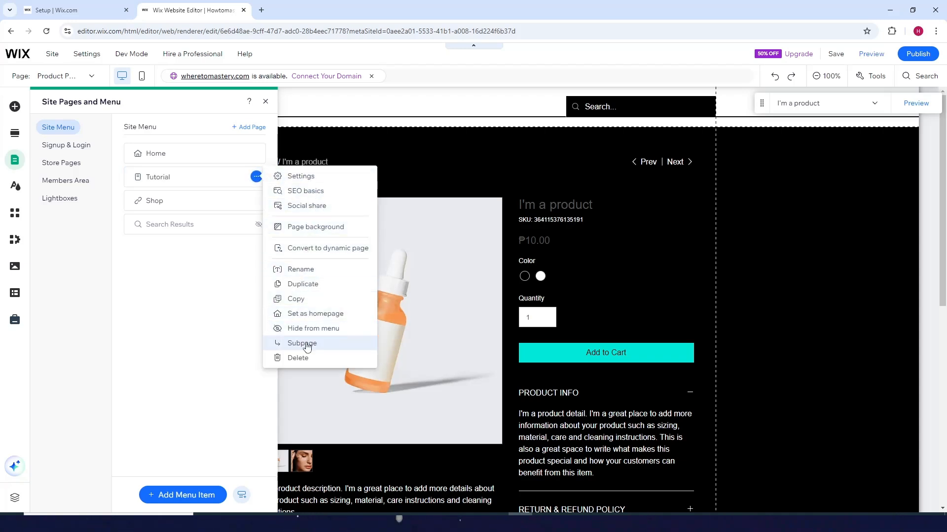
mouse_move(298, 358)
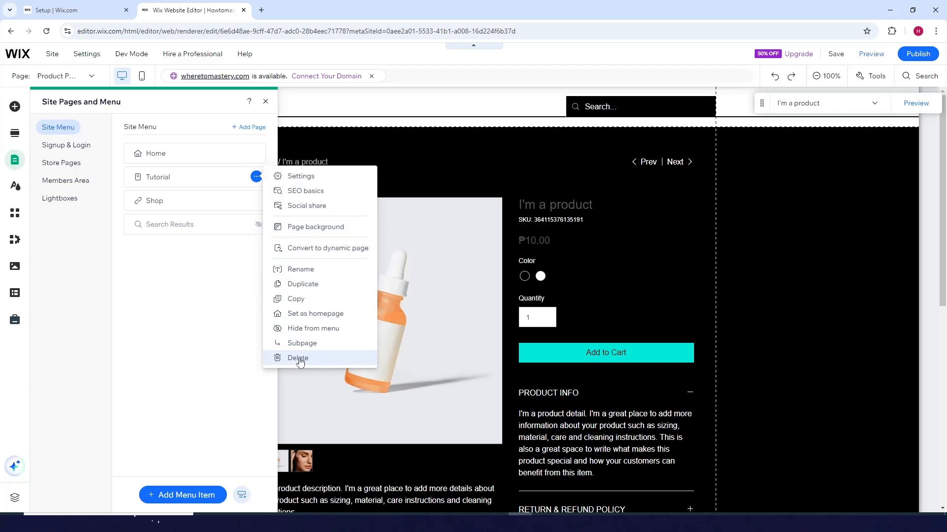
click(298, 358)
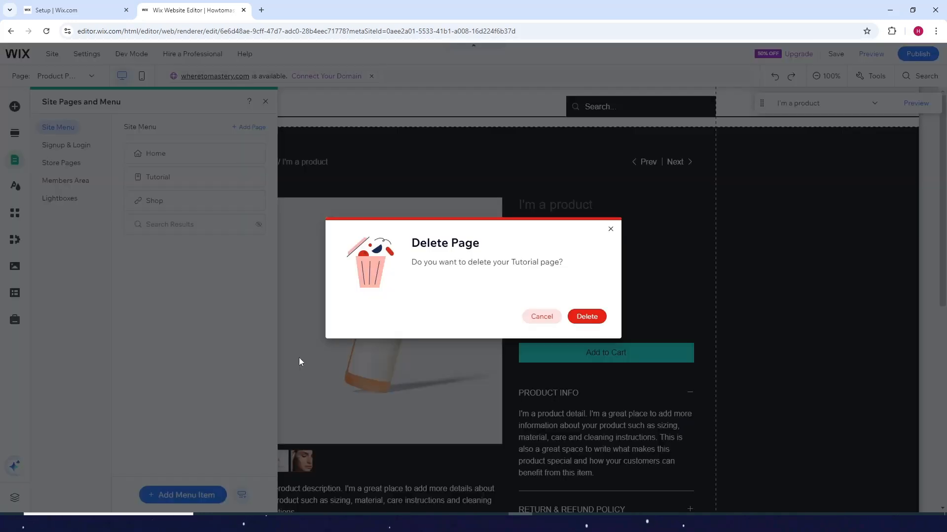
mouse_move(587, 316)
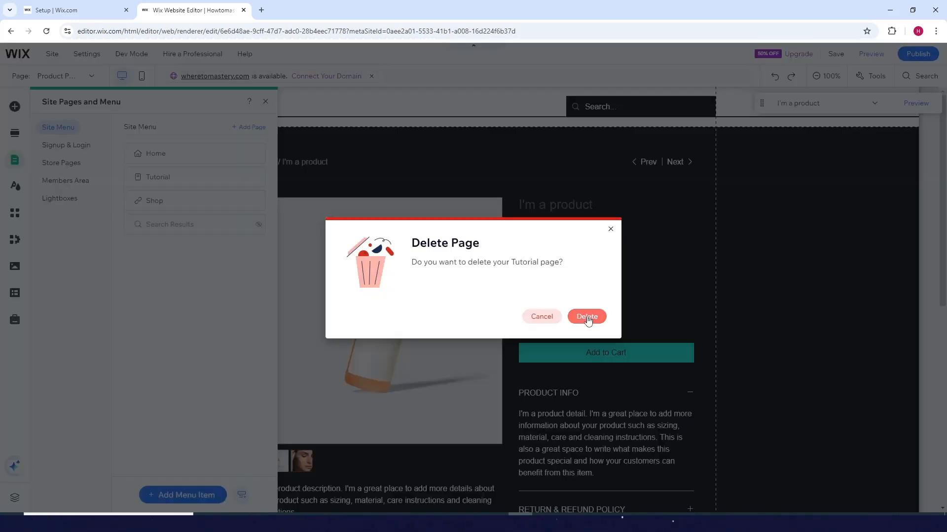